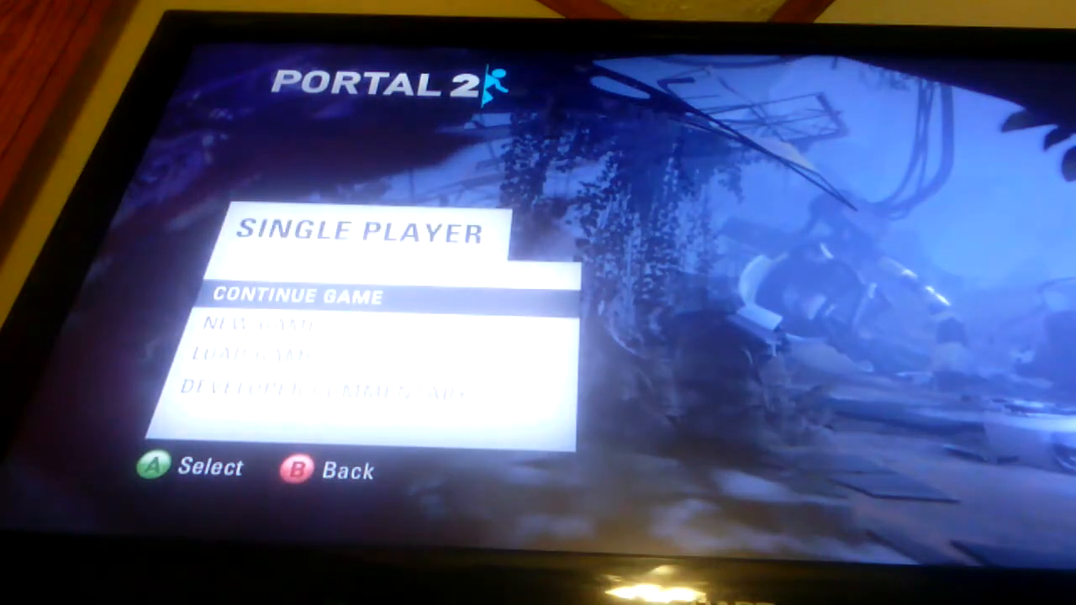
# - Move the Single Player menu highlight from Continue Game down to New Game
pyautogui.press('Down')
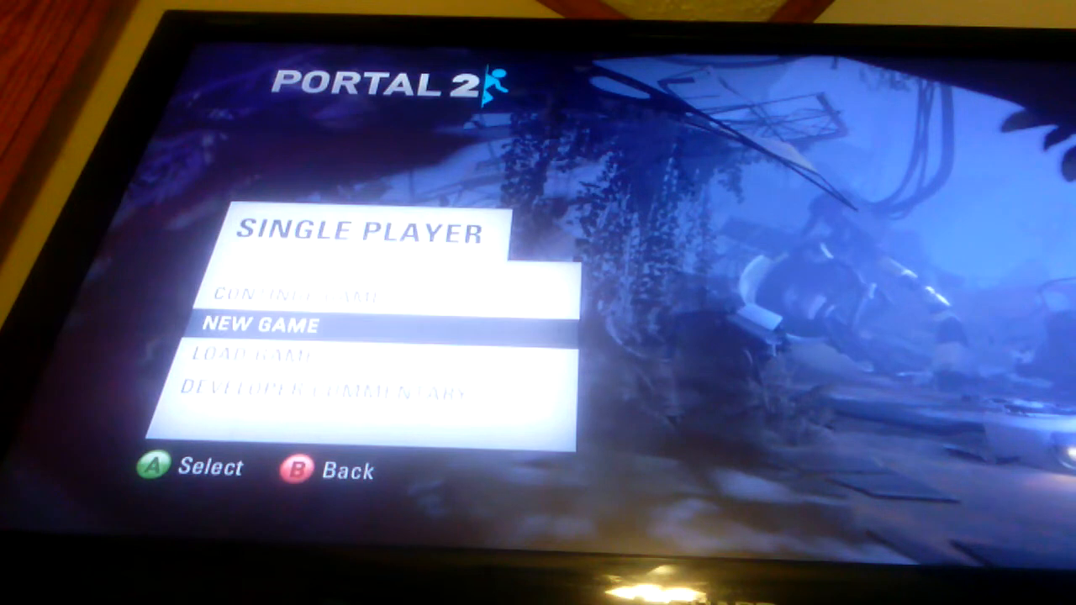